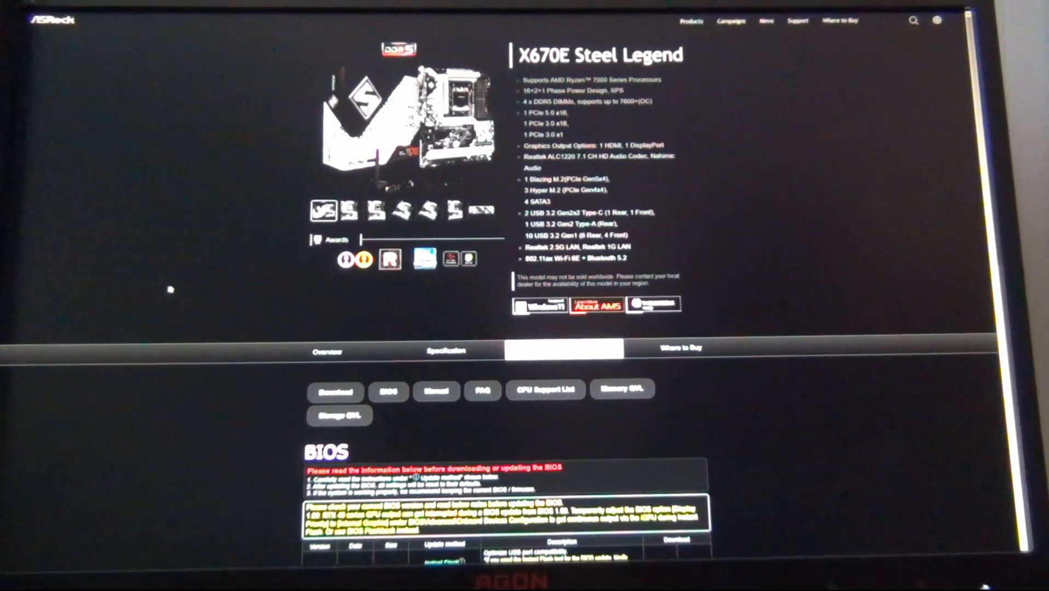
Scroll the X670E Steel Legend support page down to the BIOS download table
scroll("down", 3)
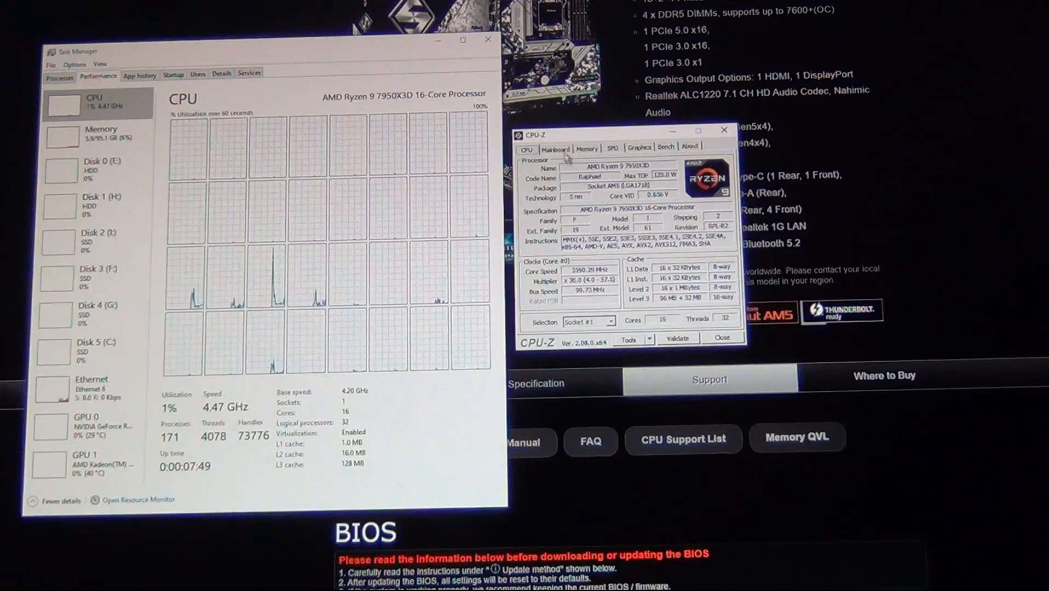
Review the Ryzen 9 7950X3D details in Task Manager and CPU-Z, then close CPU-Z
left_click(555, 148)
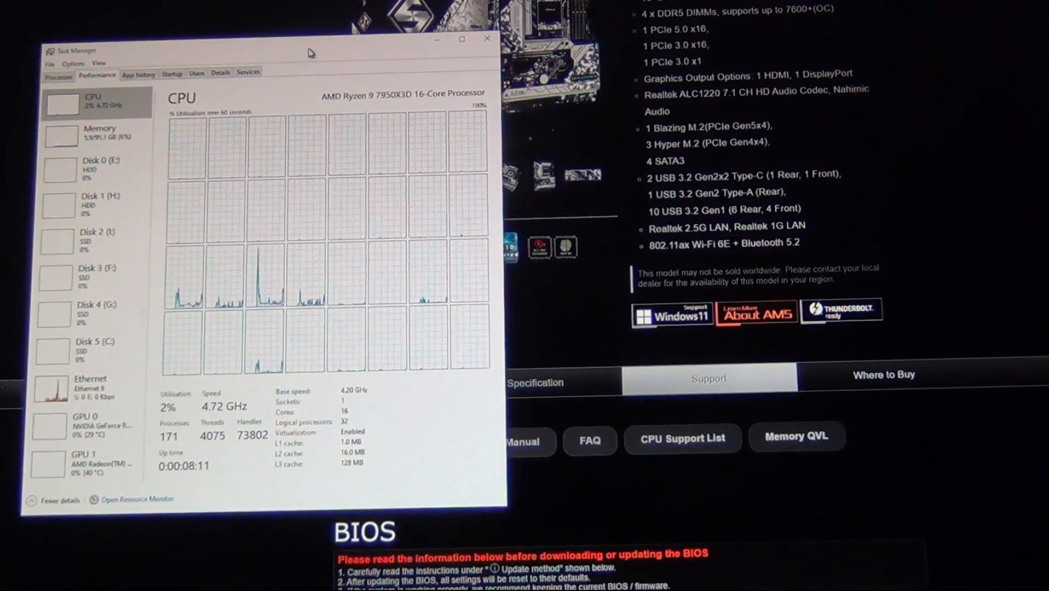
left_click(486, 39)
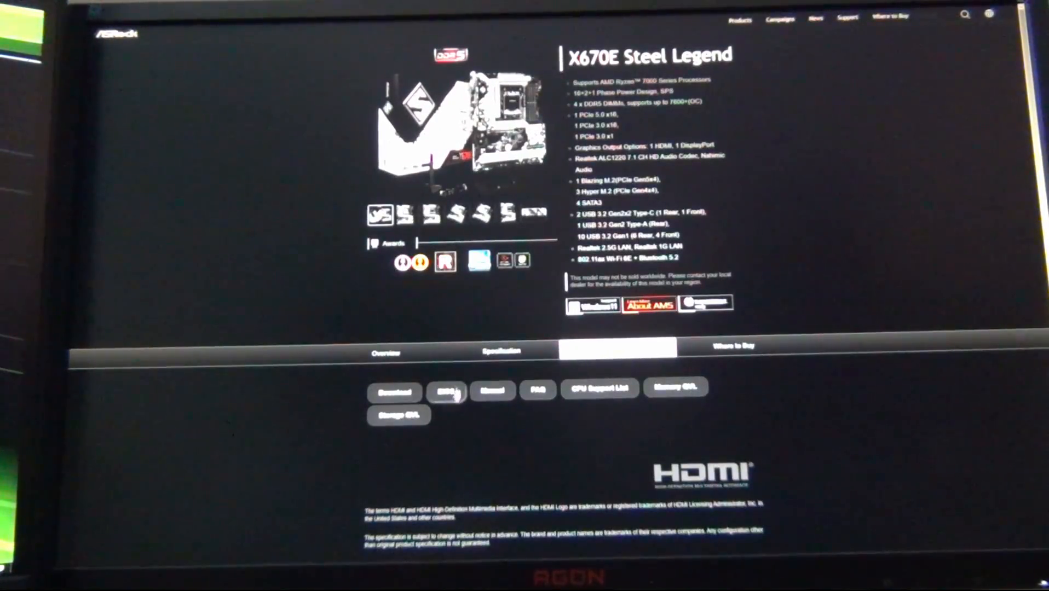
Scroll the X670E Steel Legend support page toward its BIOS section
scroll("down", 3)
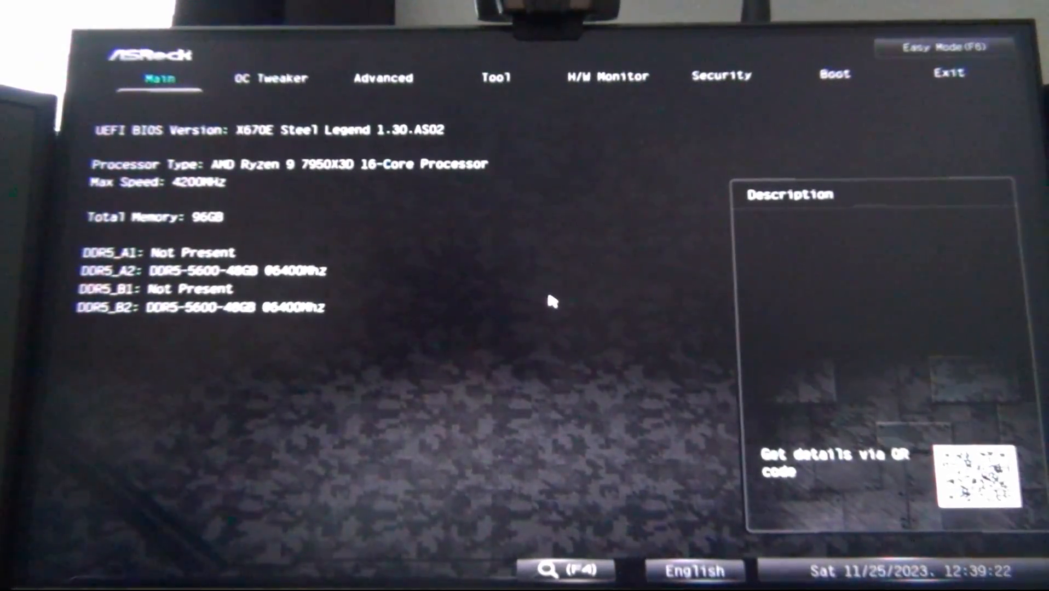
left_click(943, 48)
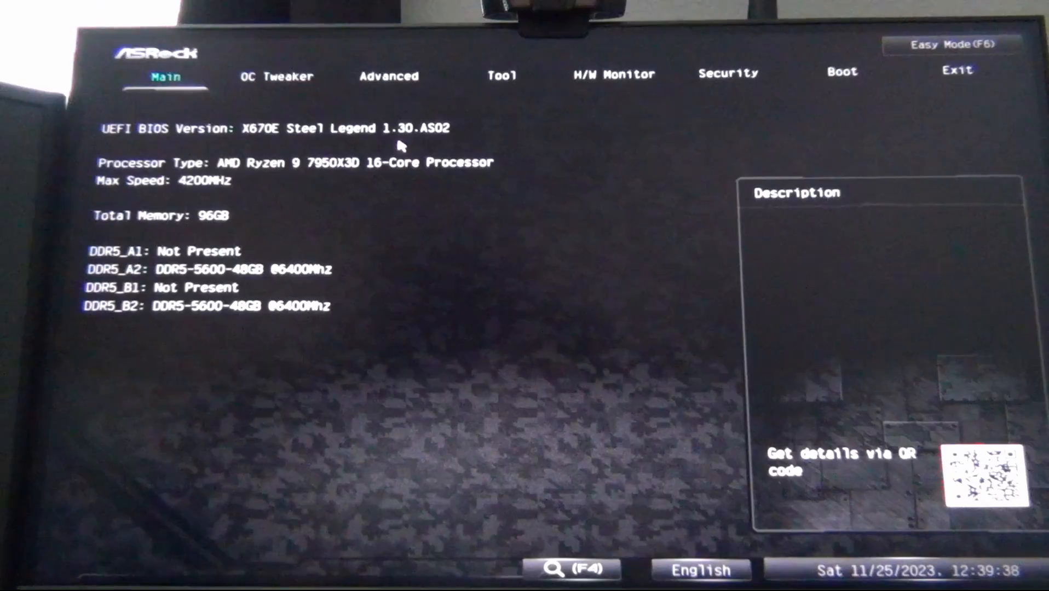
mouse_move(393, 142)
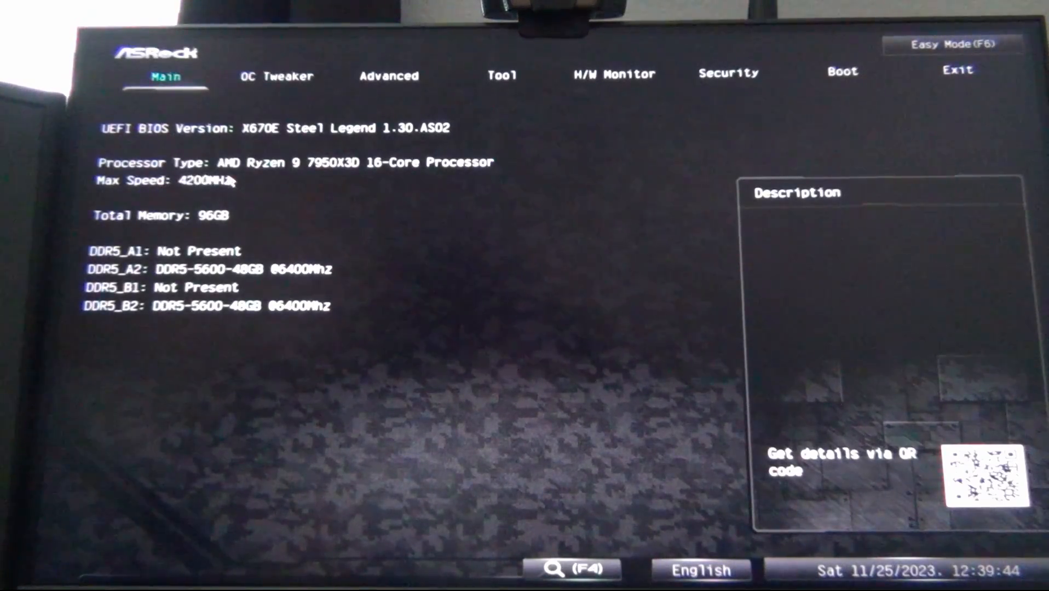
mouse_move(141, 233)
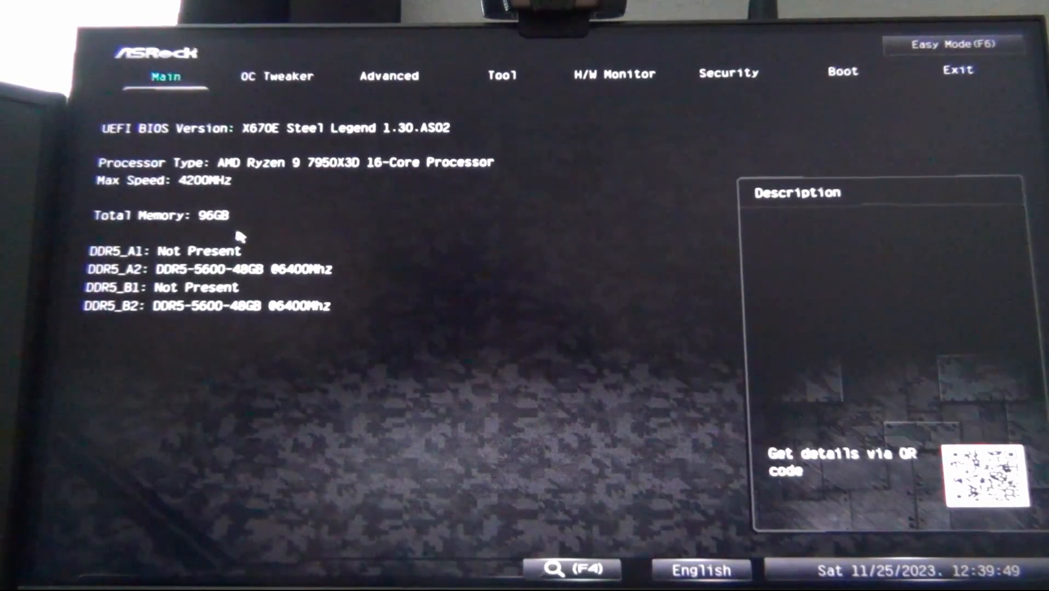
mouse_move(308, 281)
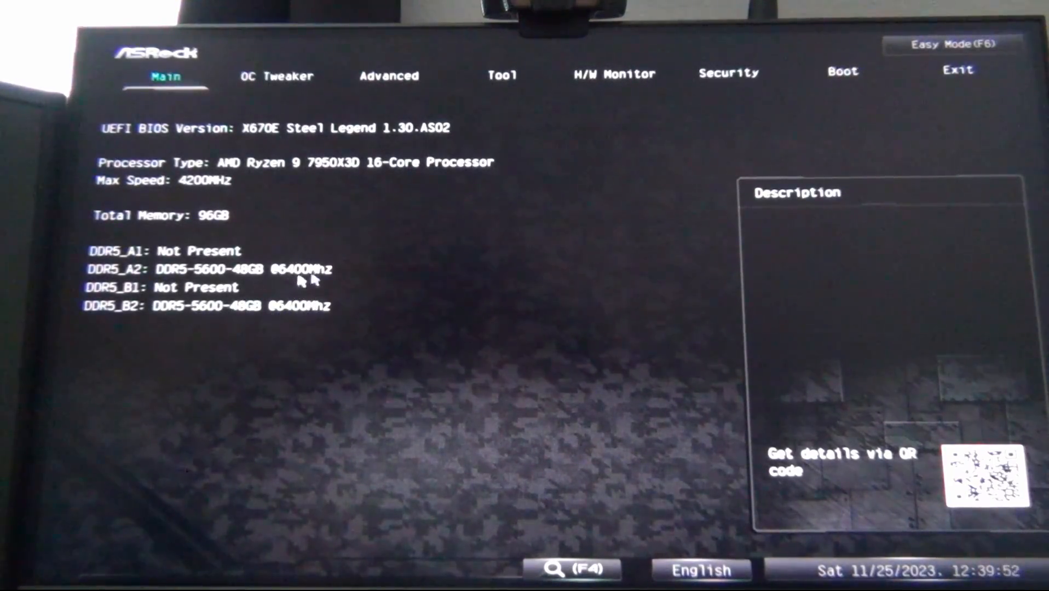
mouse_move(682, 509)
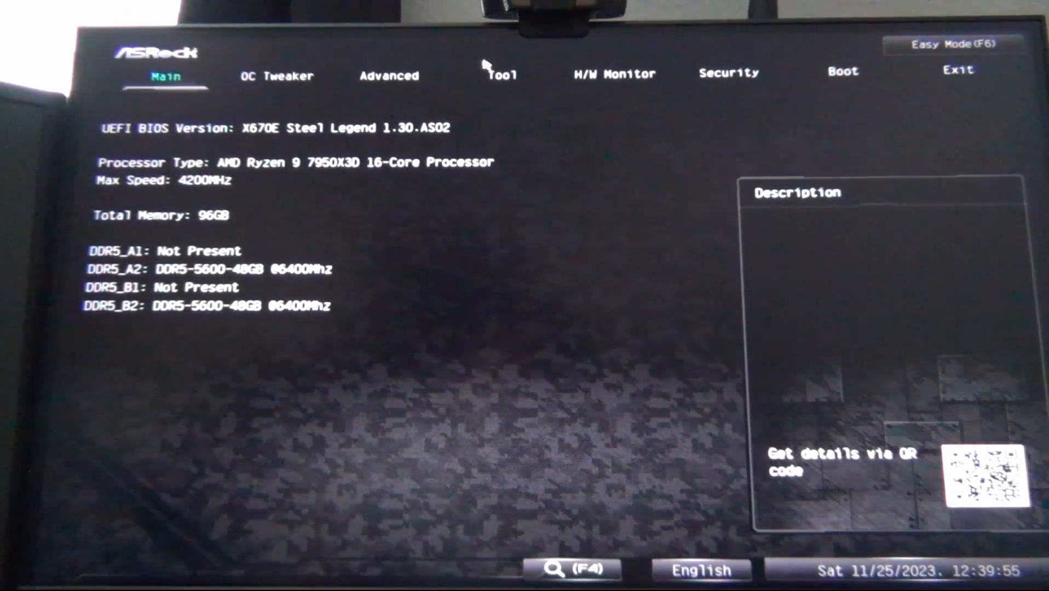
Go to the Tool page and select the Instant Flash entry to launch the updater
left_click(500, 73)
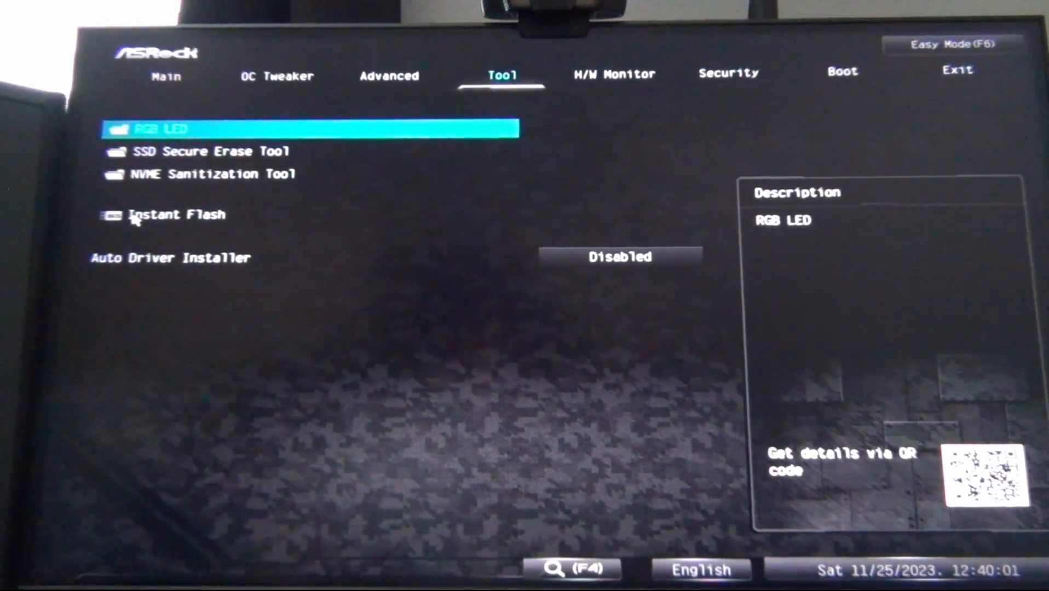
key("Down")
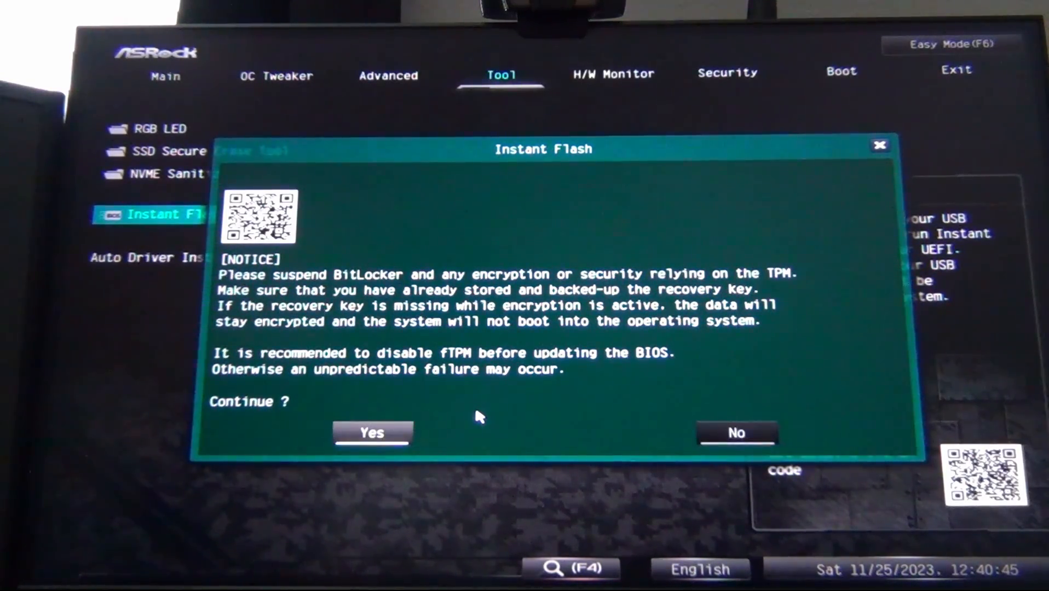
Answer Yes to the BitLocker/fTPM notice so Instant Flash lists the USB ROM files
left_click(371, 433)
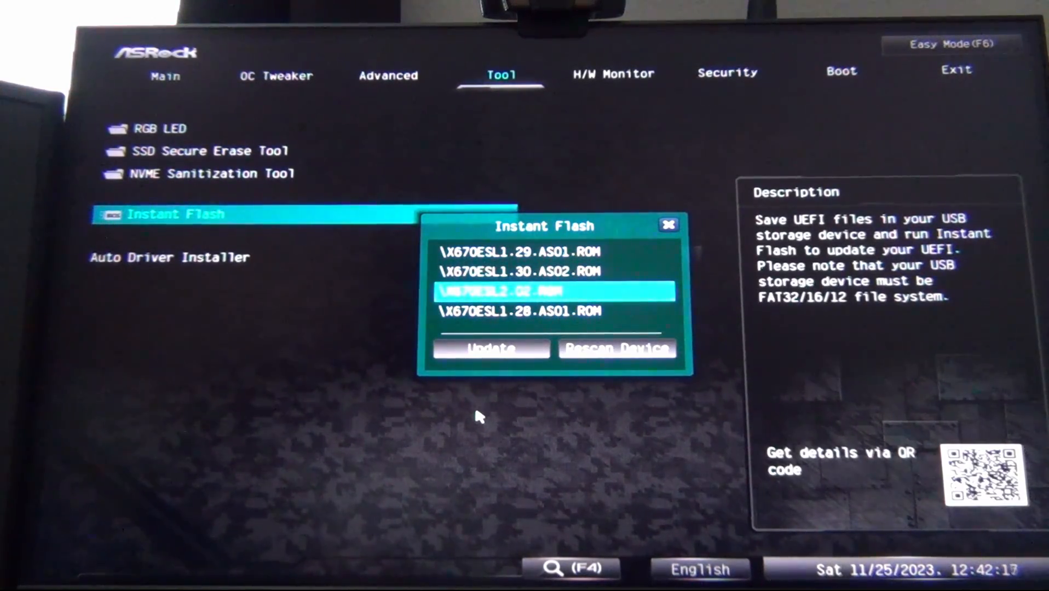
Select X670ESL2.02.ROM and start the update, reaching the UEFI update confirmation
key("Down")
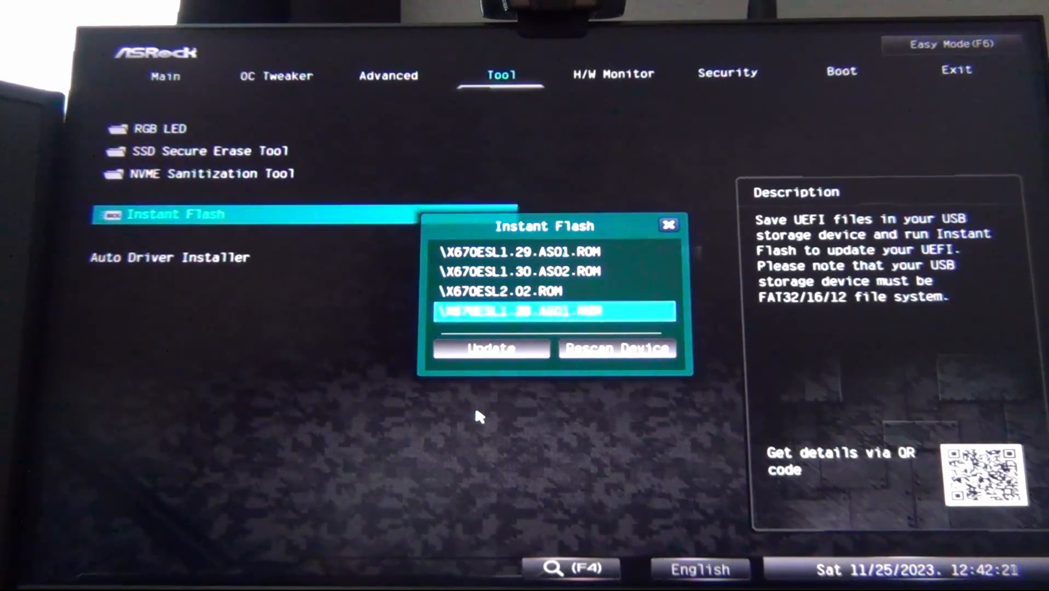
key("Down")
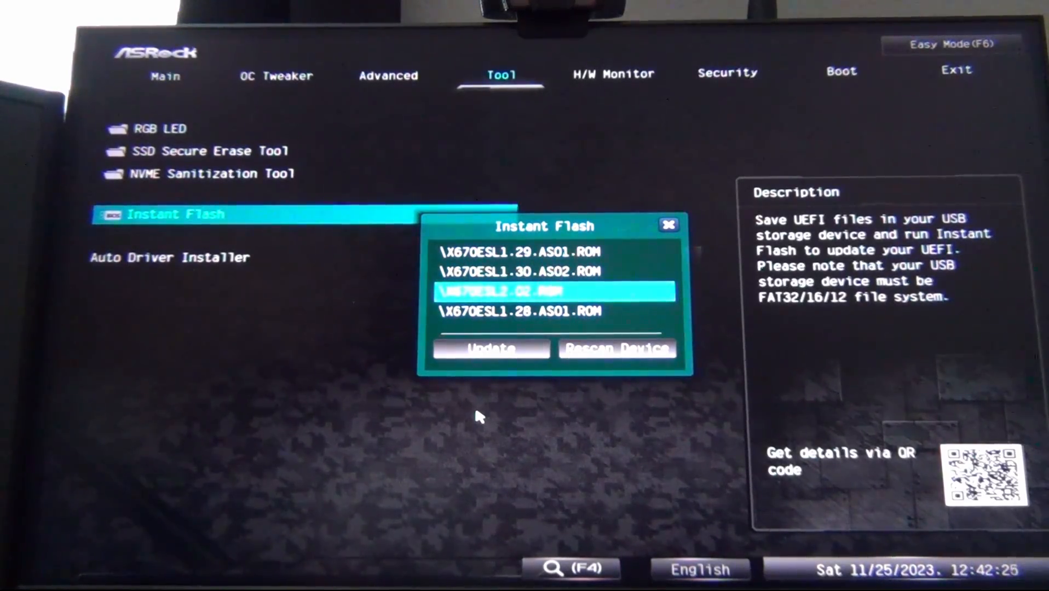
left_click(491, 349)
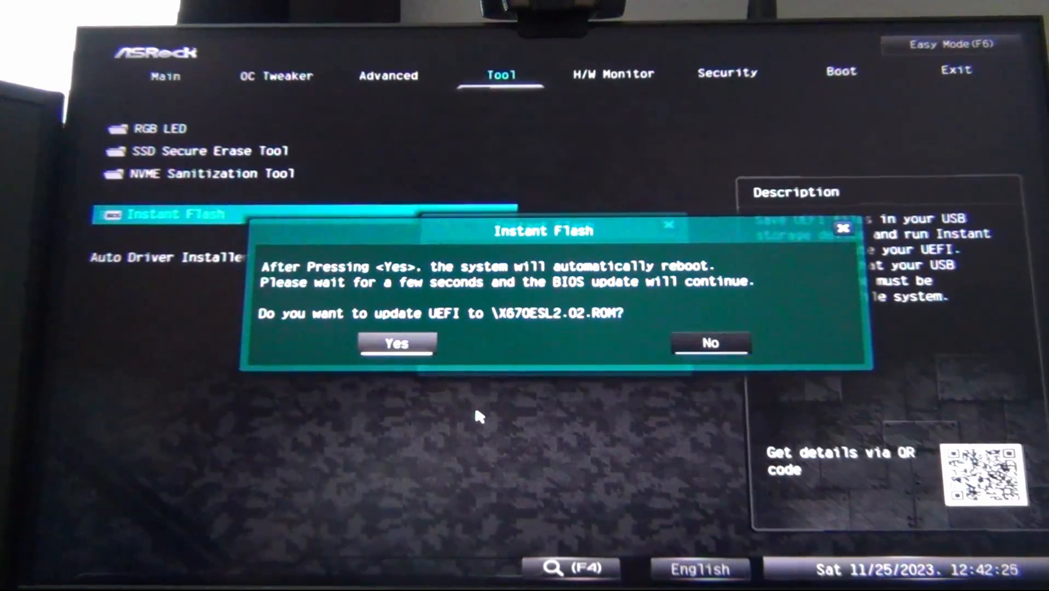
left_click(710, 343)
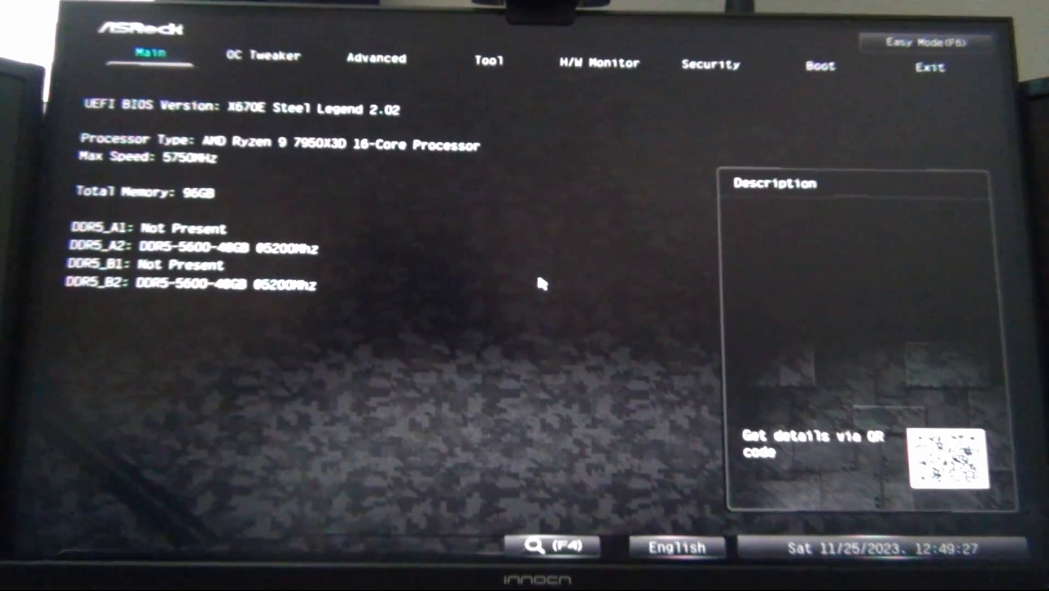
Go to OC Tweaker's DRAM Profile Configuration and move to DRAM Performance Mode
left_click(263, 56)
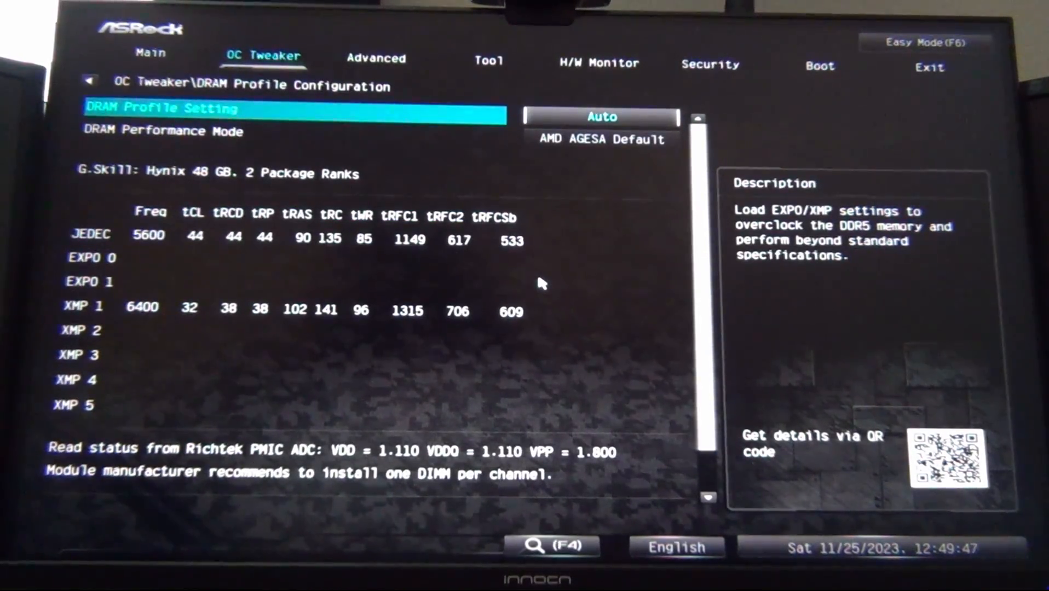
key("down")
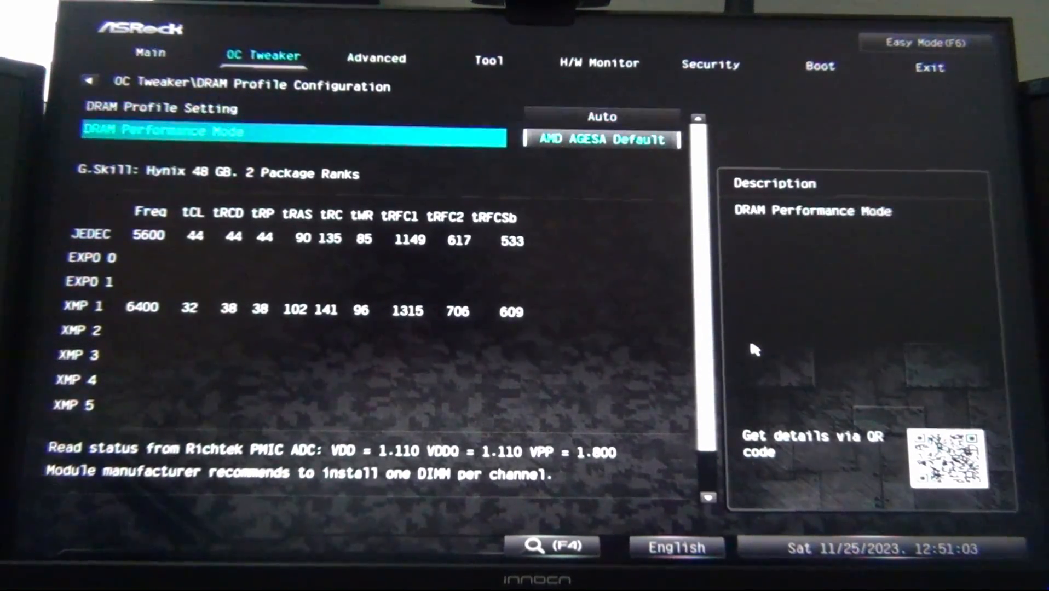
key("up")
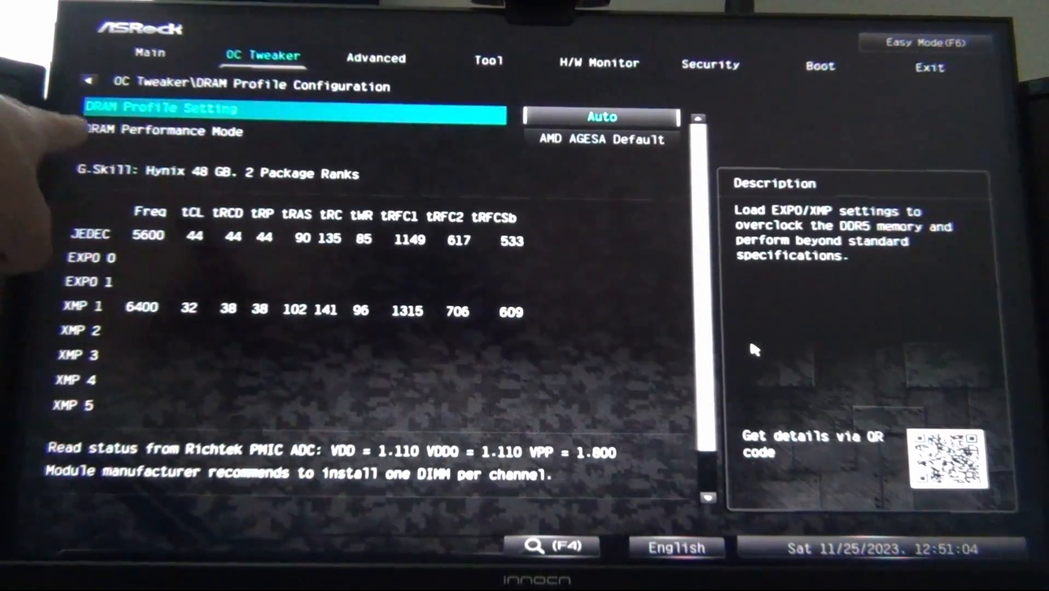
left_click(601, 117)
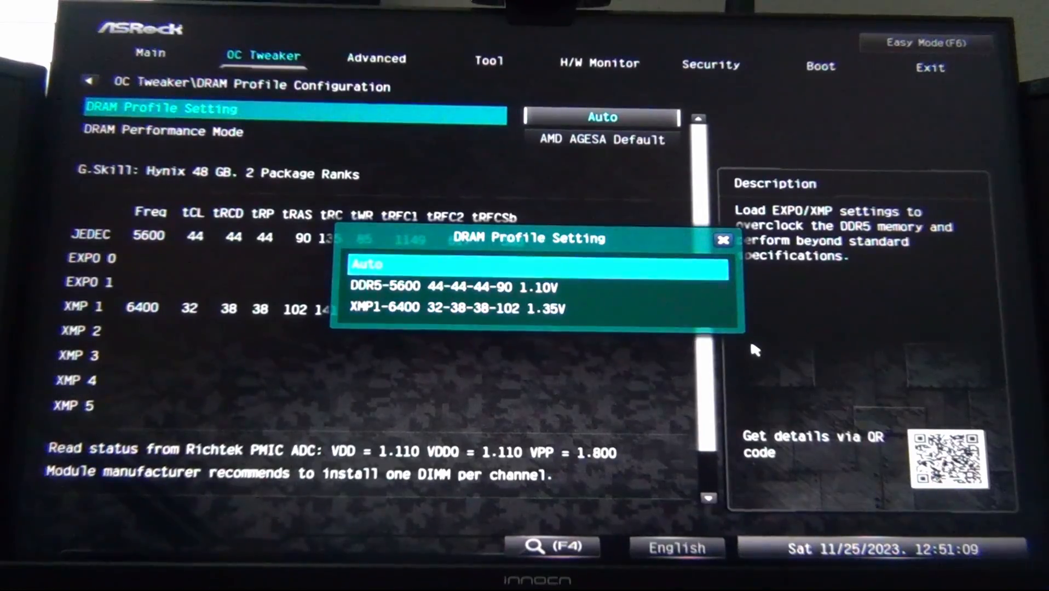
key("Down")
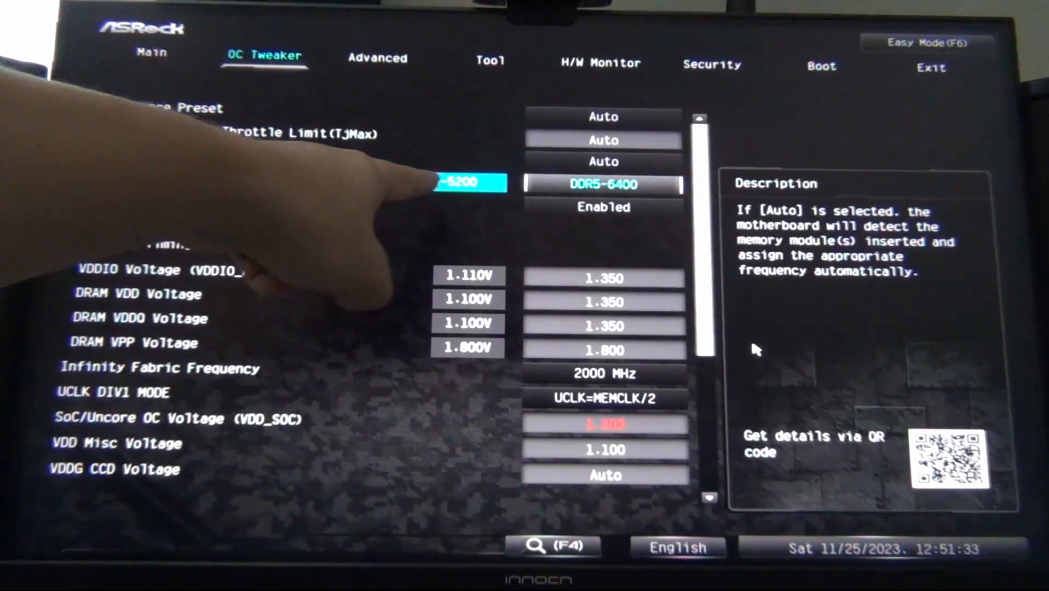
key("Down")
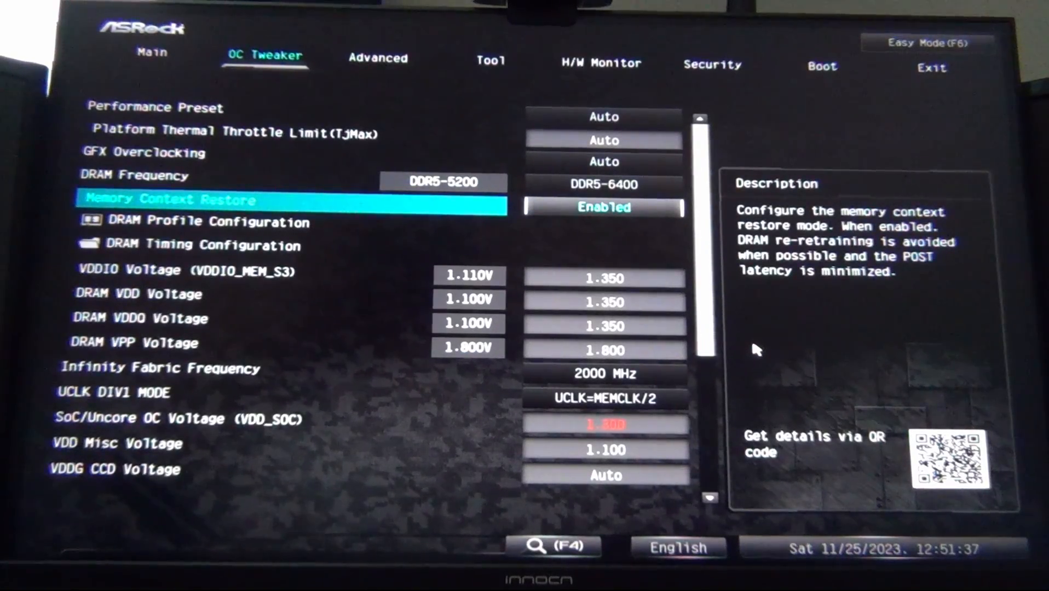
key("Down")
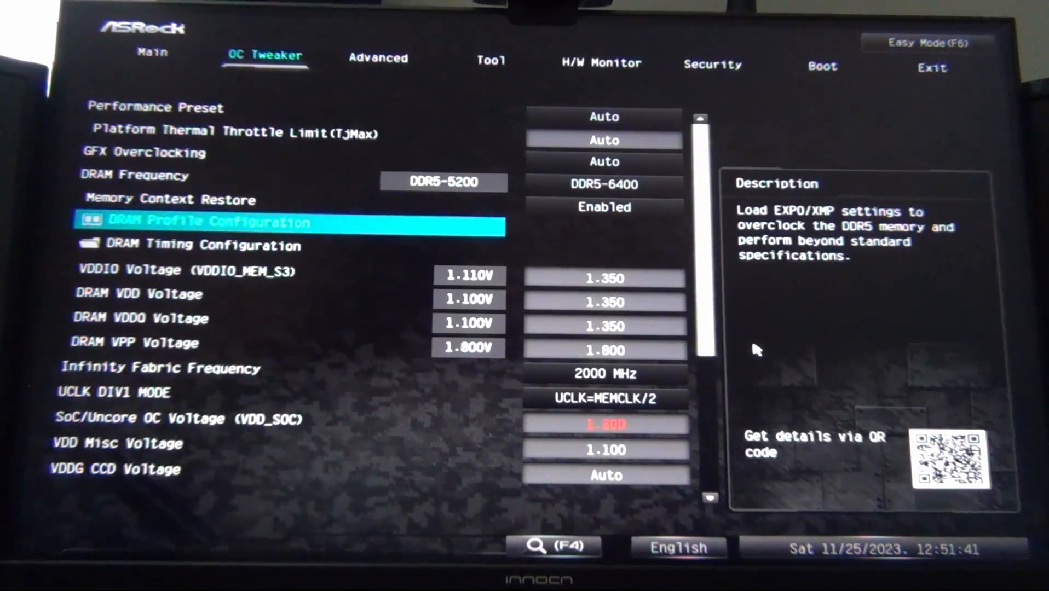
key("Down")
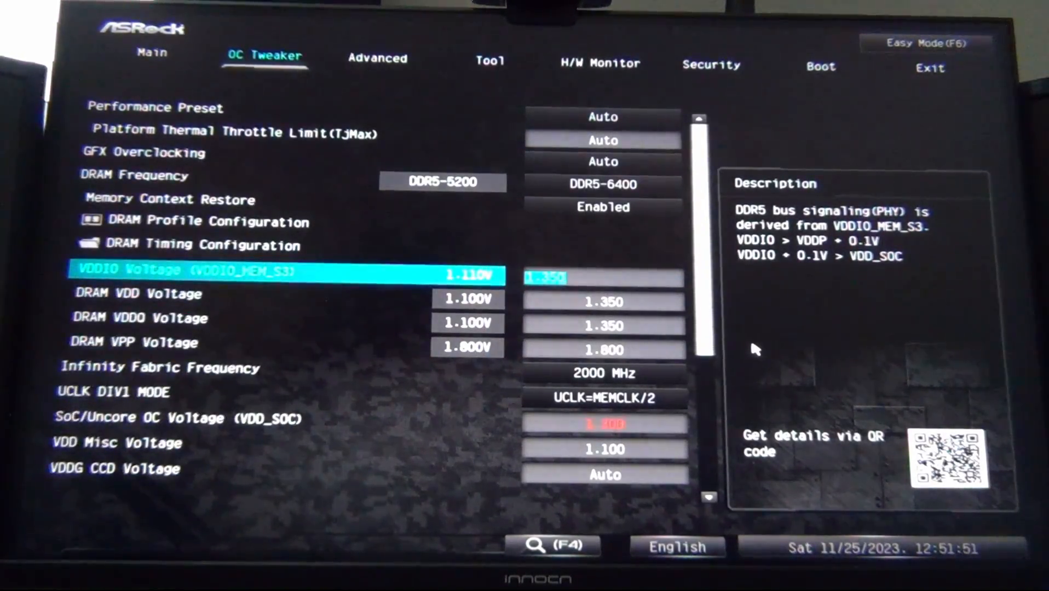
key("Down")
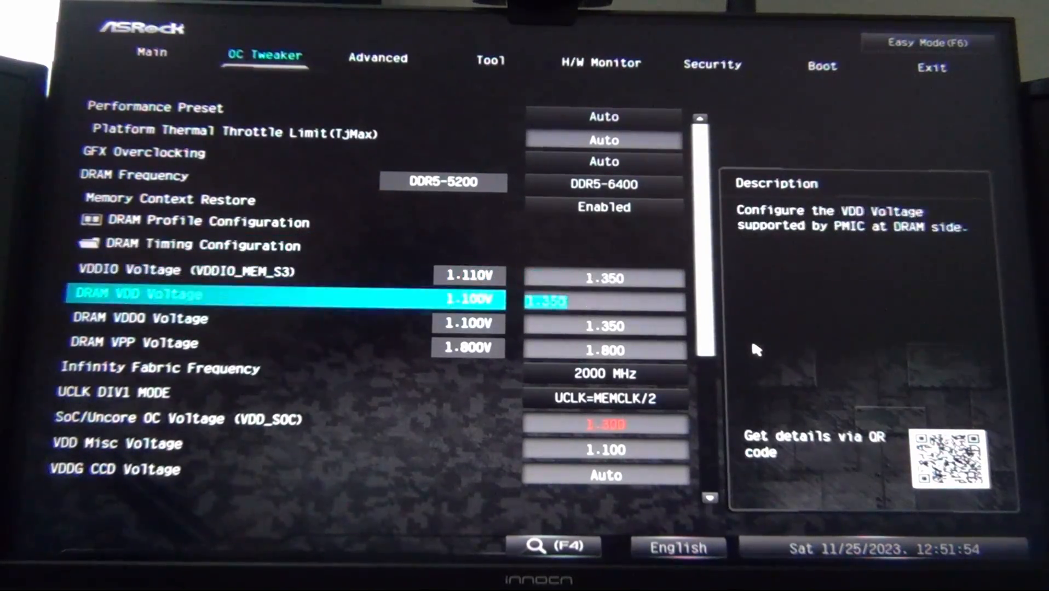
key("Down")
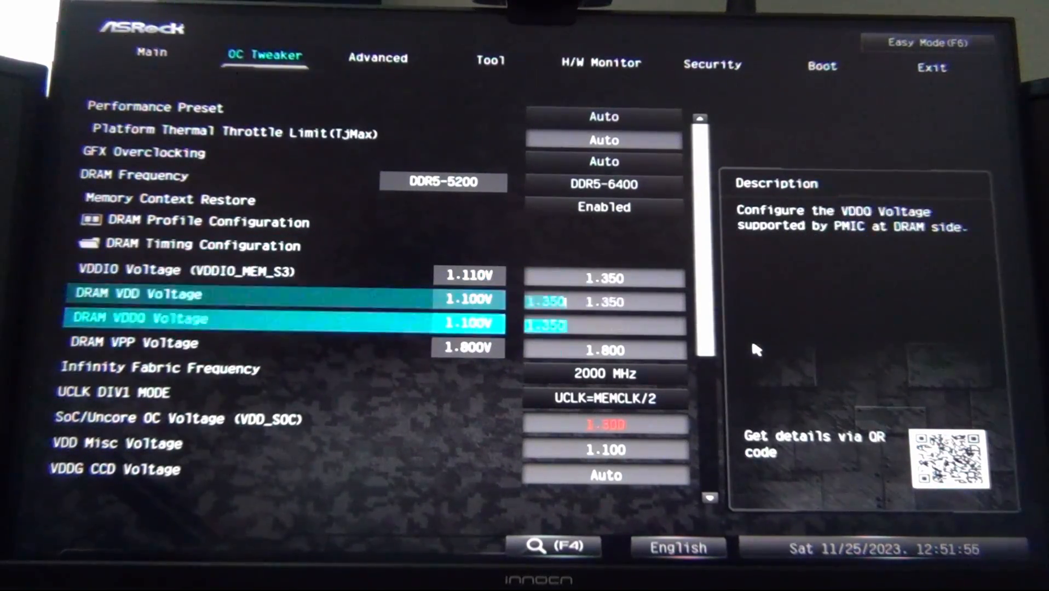
key("up")
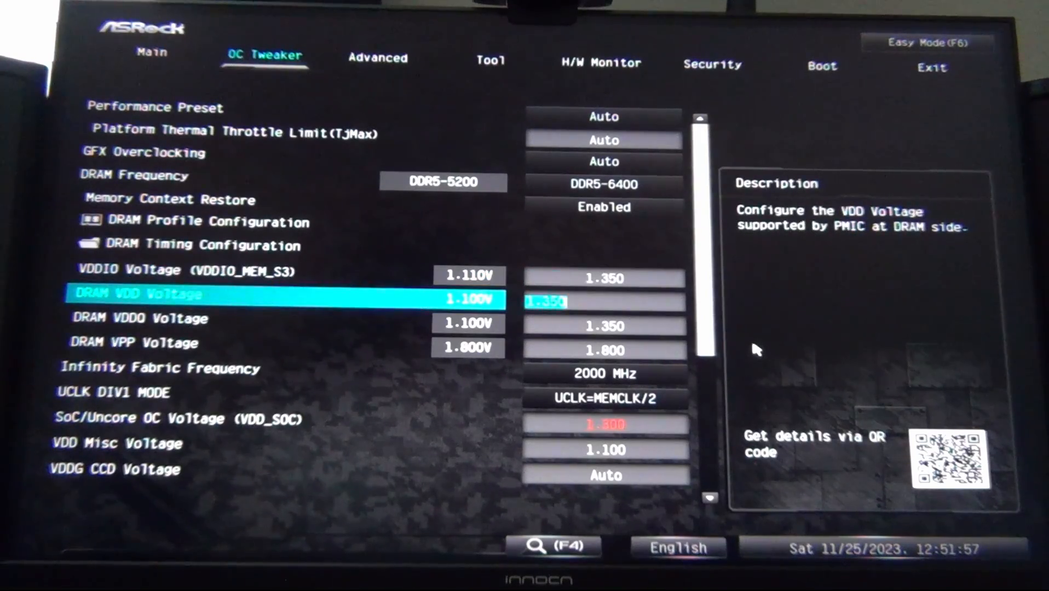
key("Down")
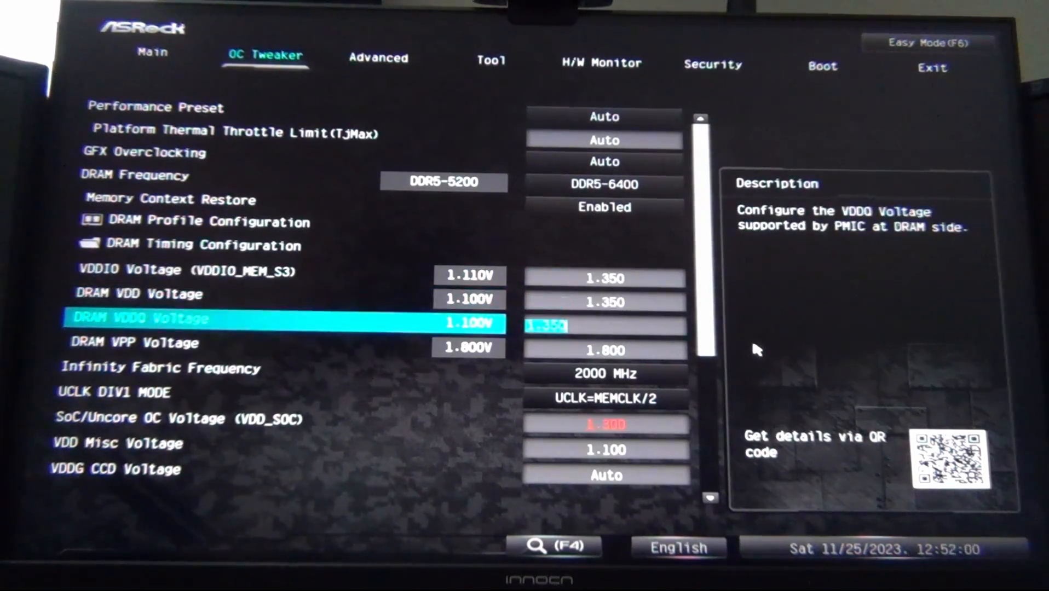
key("Up")
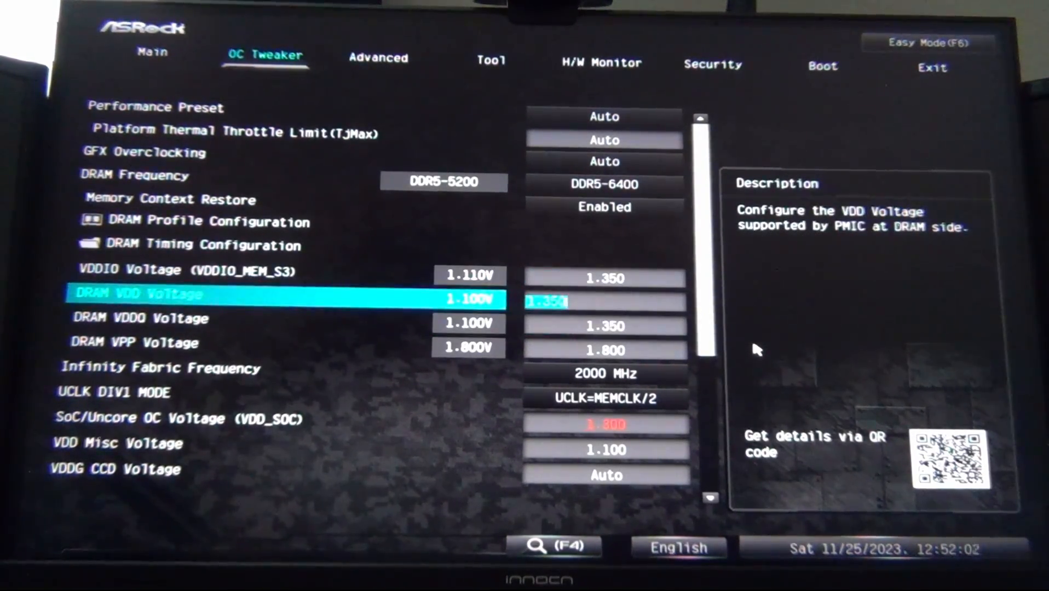
key("up")
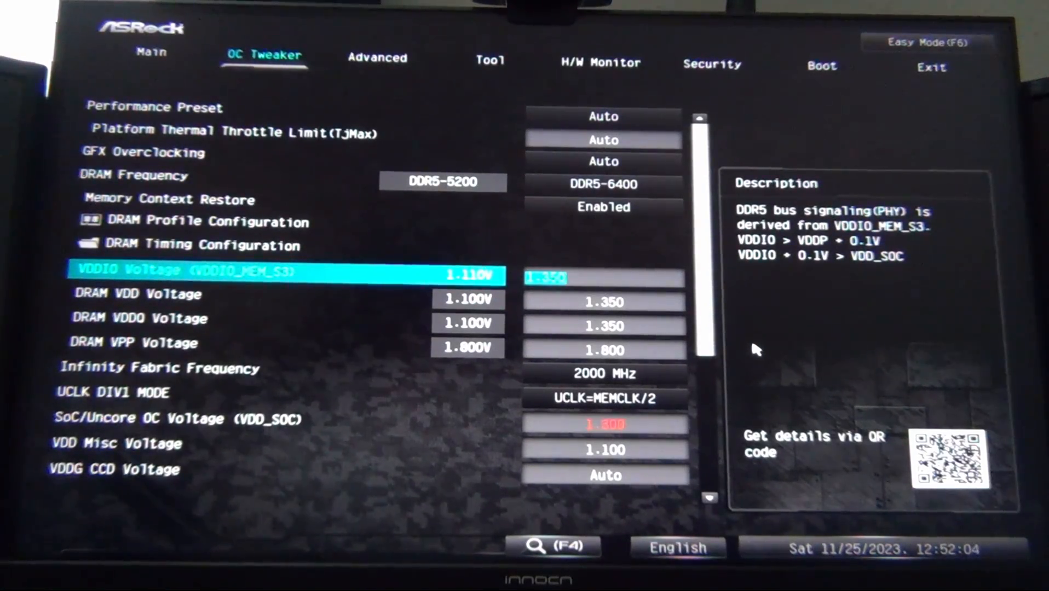
key("Down")
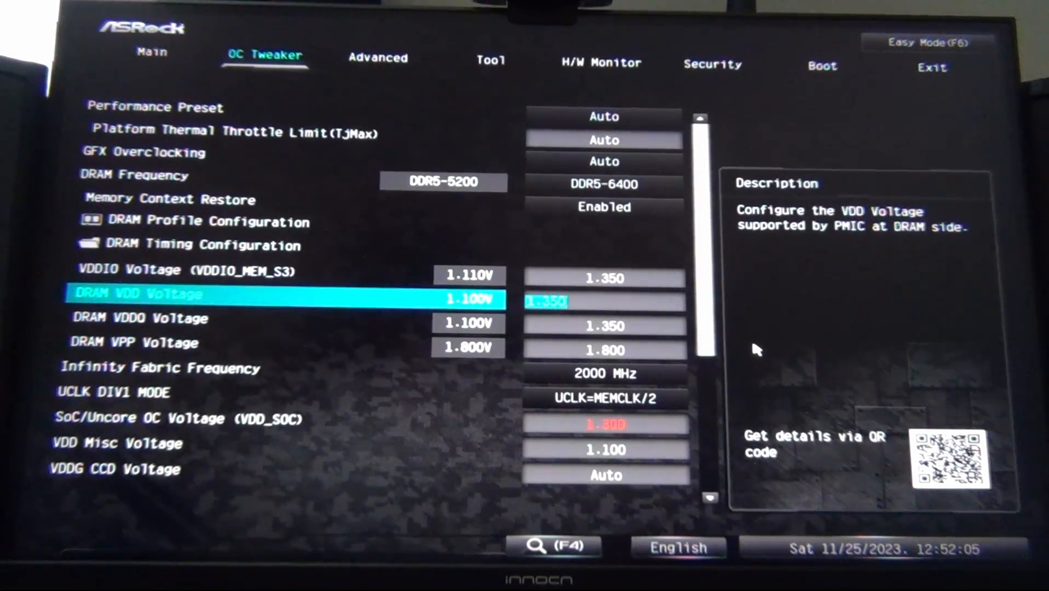
key("Down")
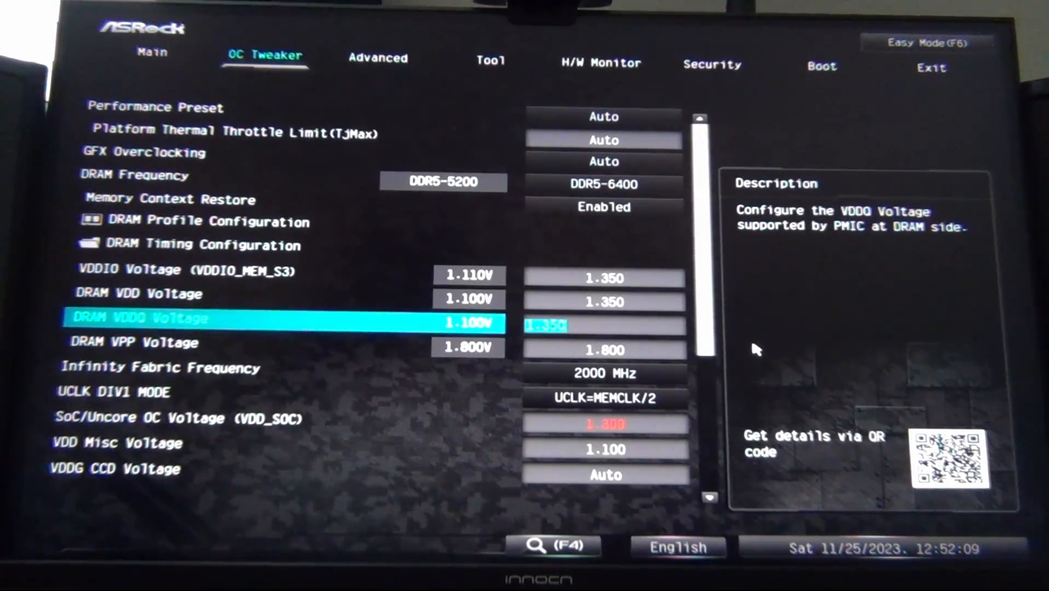
key("Down")
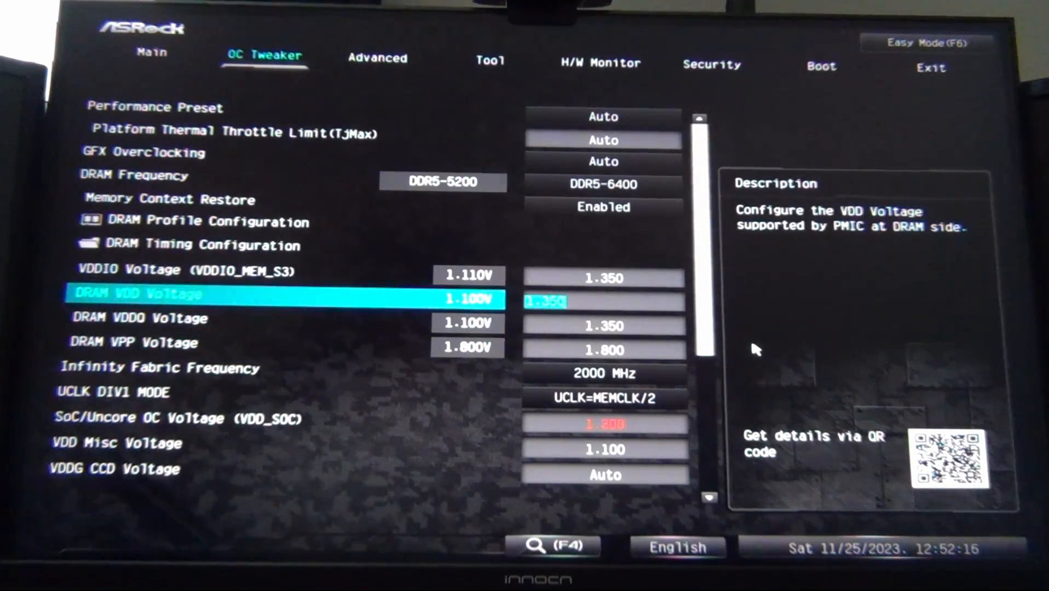
key("up")
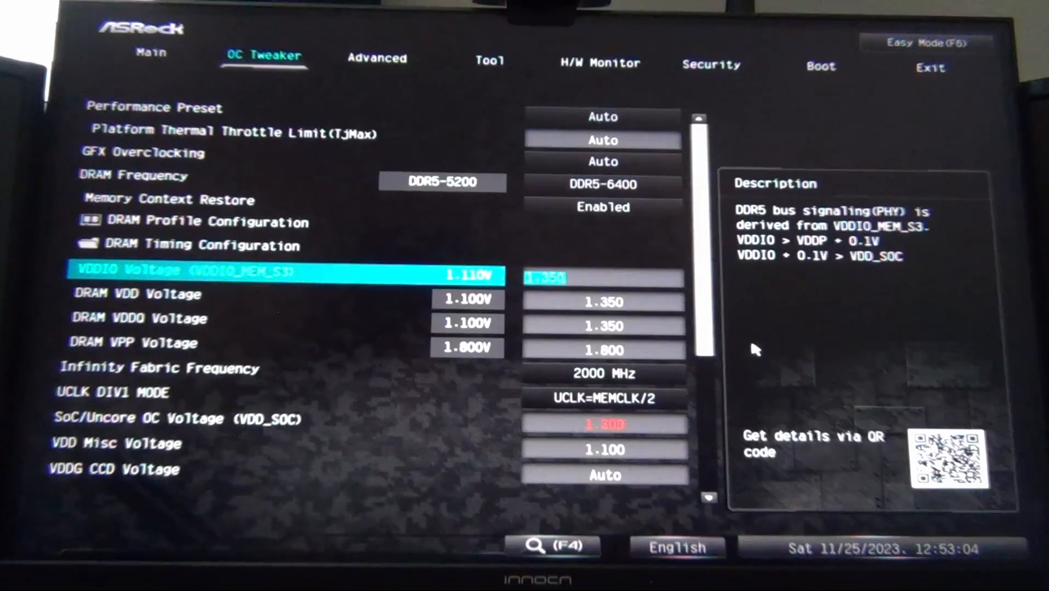
Enter 1.2 for SoC/Uncore OC Voltage (VDD_SOC), checking UCLK DIV1 MODE along the way
key("down")
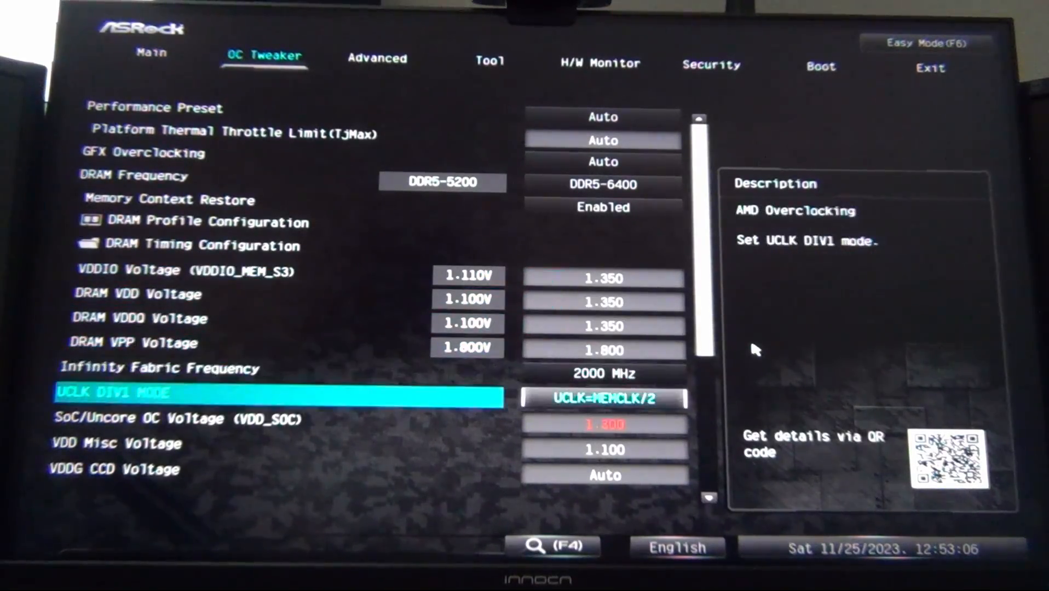
key("Down")
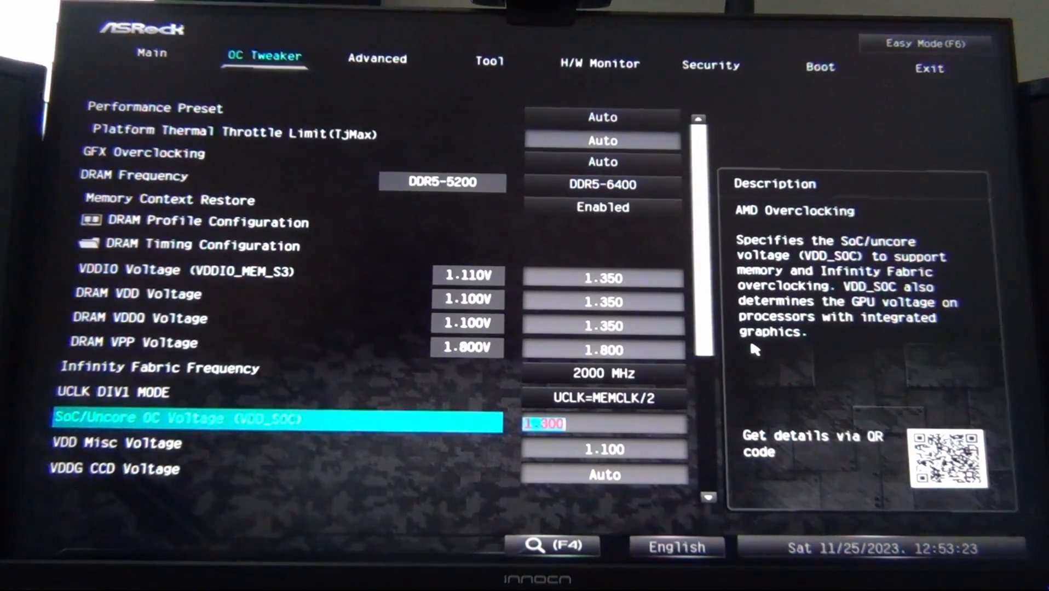
key("Up")
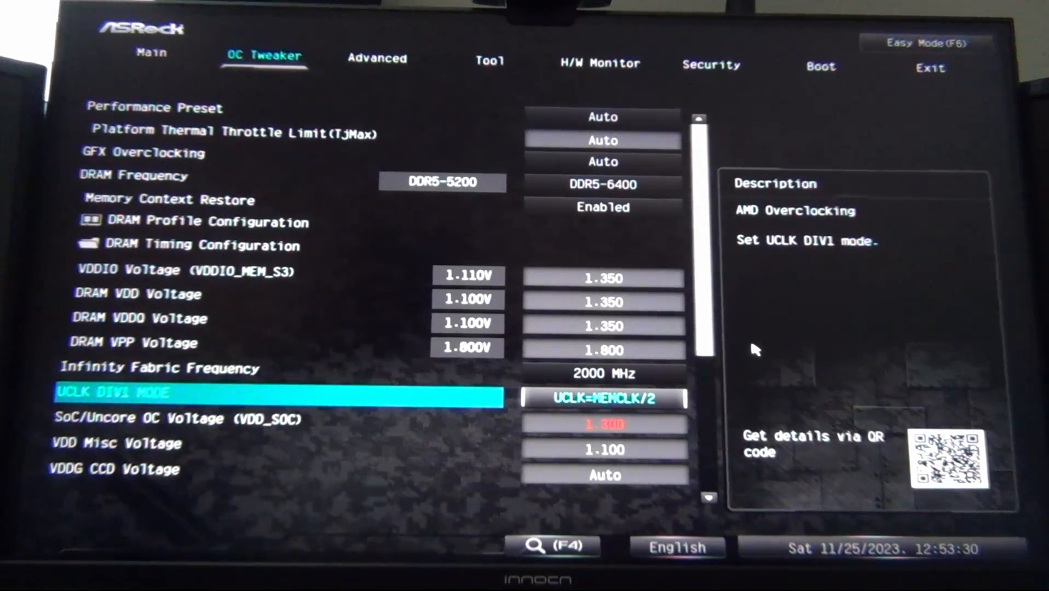
key("Down")
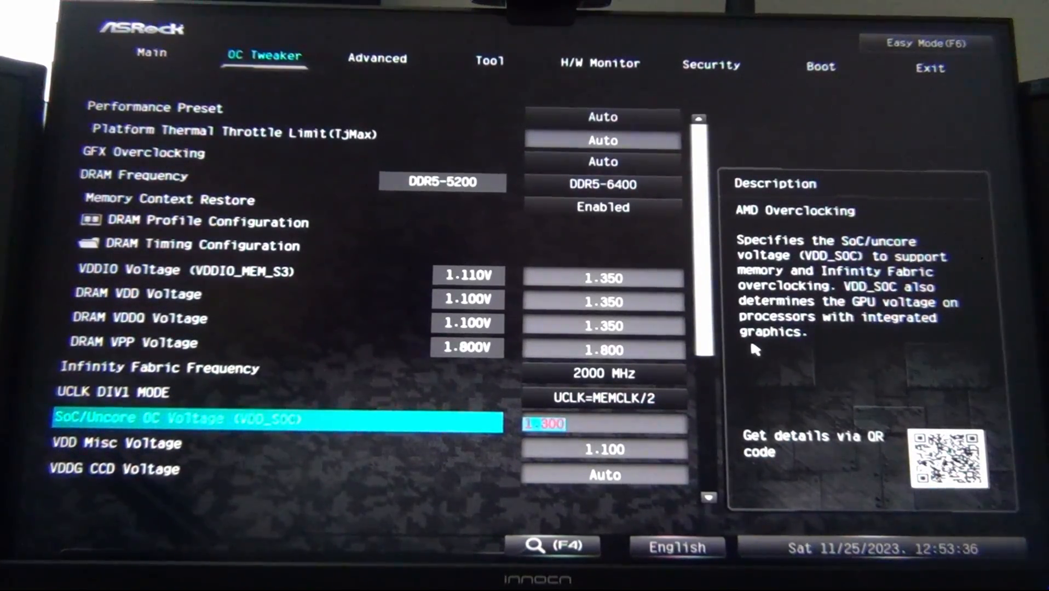
type("1.2")
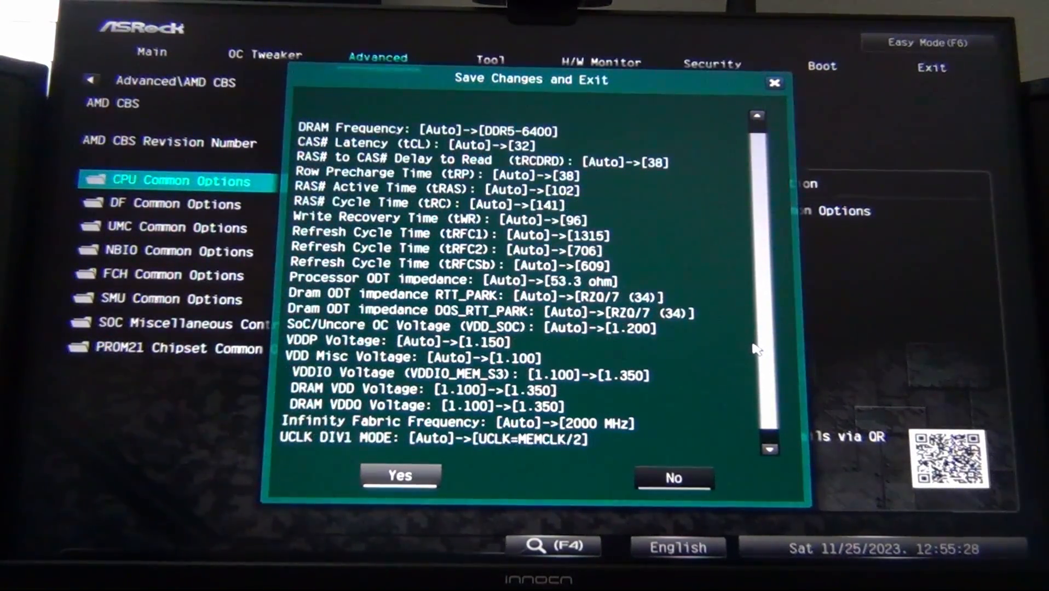
Review the DDR5-6400 change list and confirm Save Changes and Exit with Yes
scroll("down", 3)
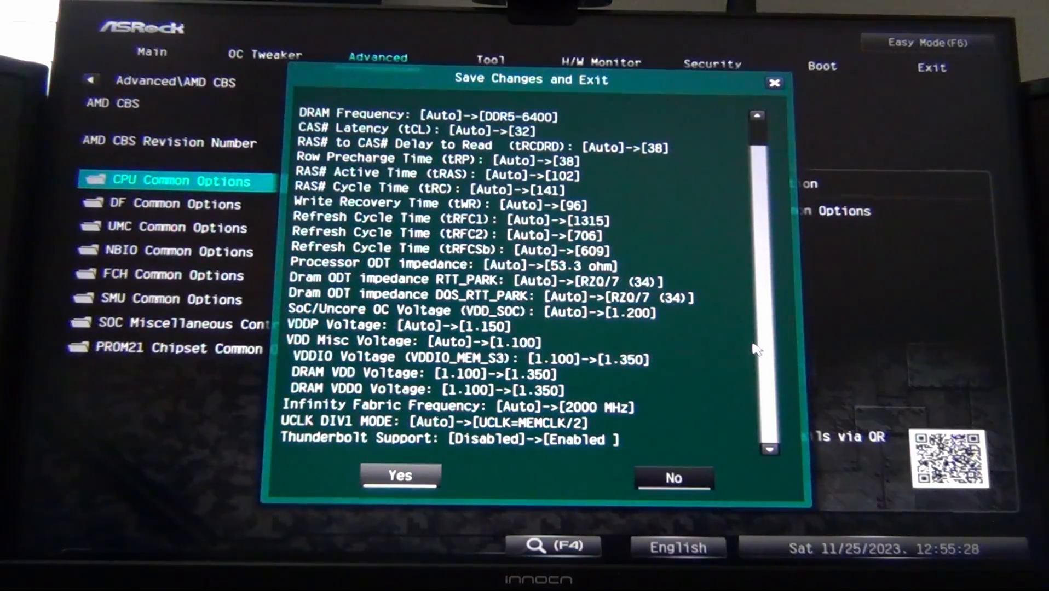
left_click(399, 476)
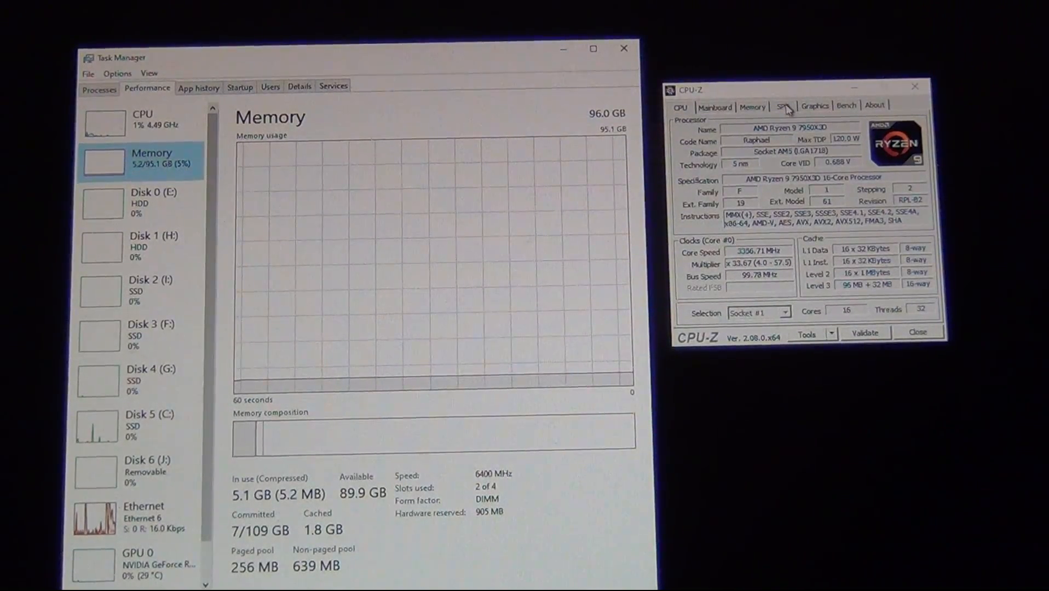
Check CPU-Z's SPD profile, memory timings (CL32) and Mainboard BIOS 2.02 beside Task Manager's 6400 MHz
left_click(782, 105)
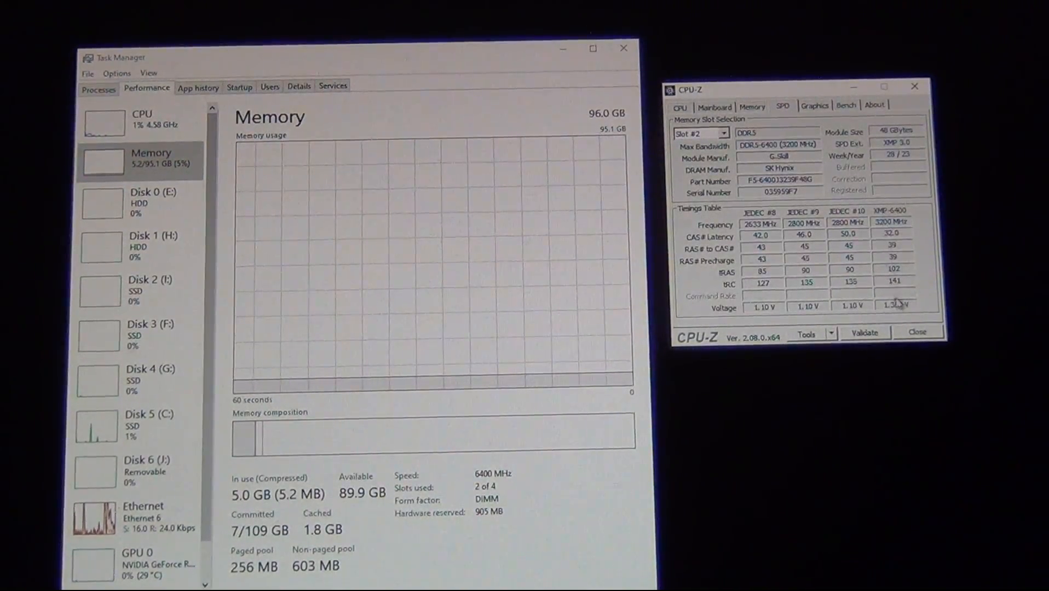
left_click(751, 106)
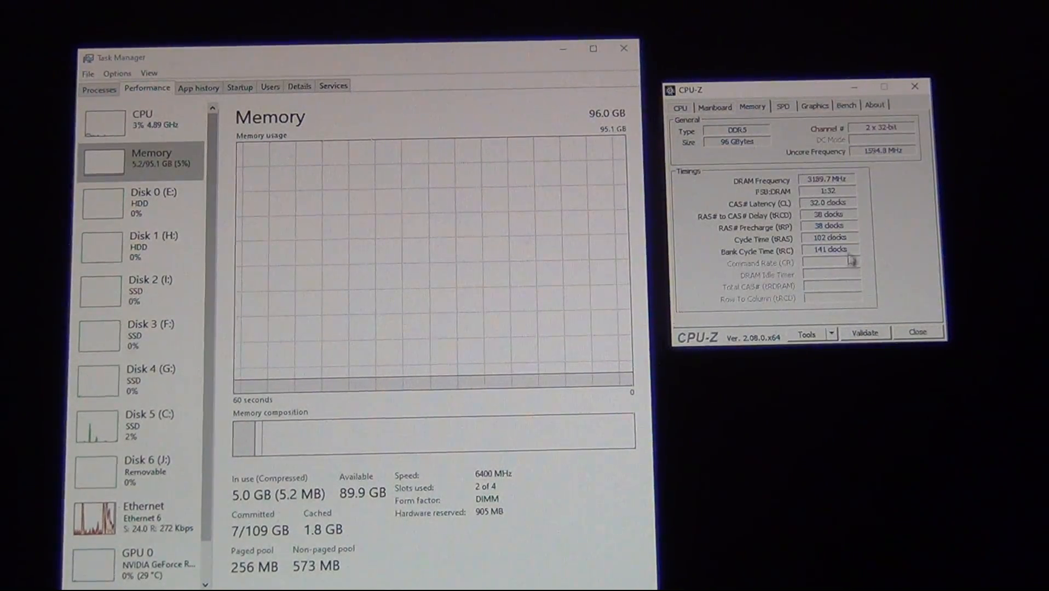
left_click(715, 105)
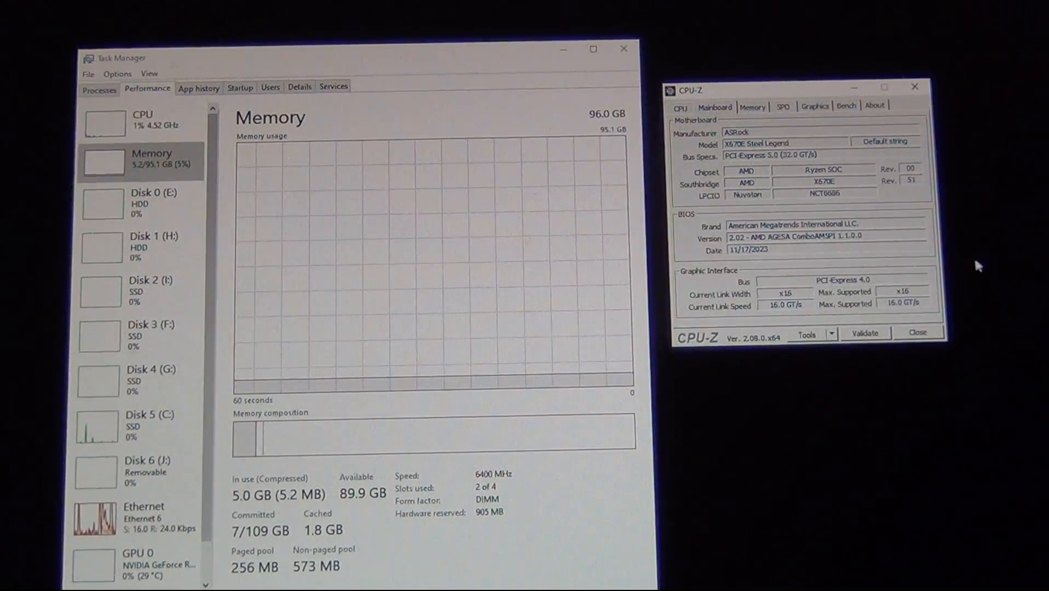
mouse_move(992, 274)
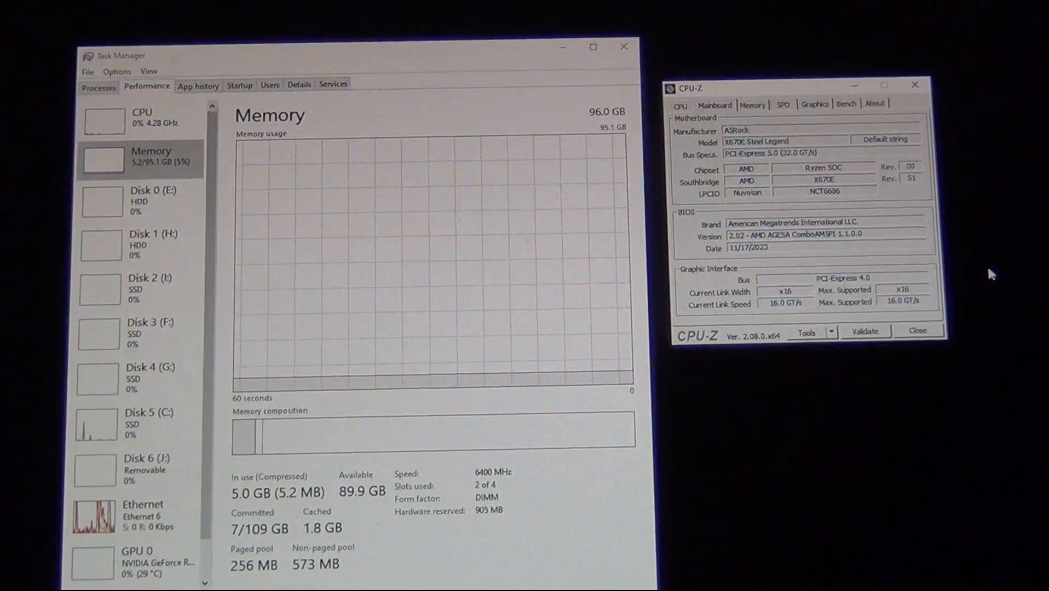